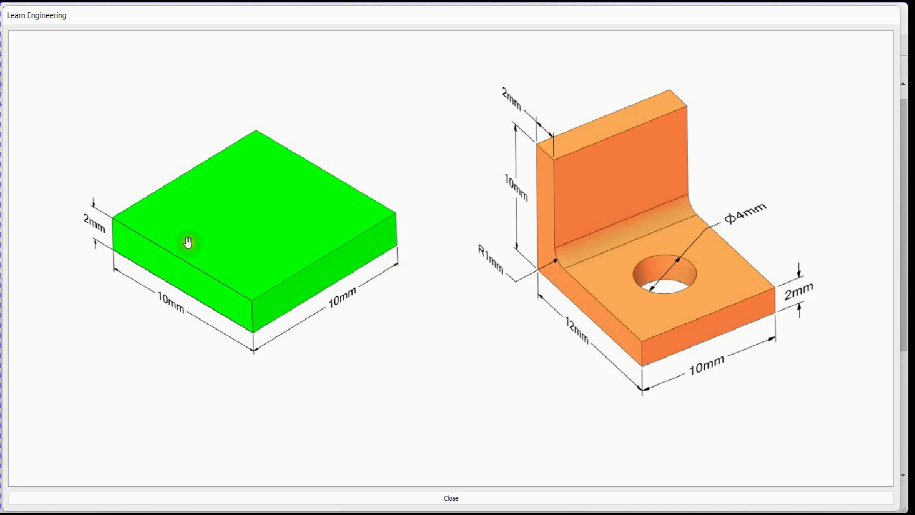
pyautogui.moveTo(130, 286)
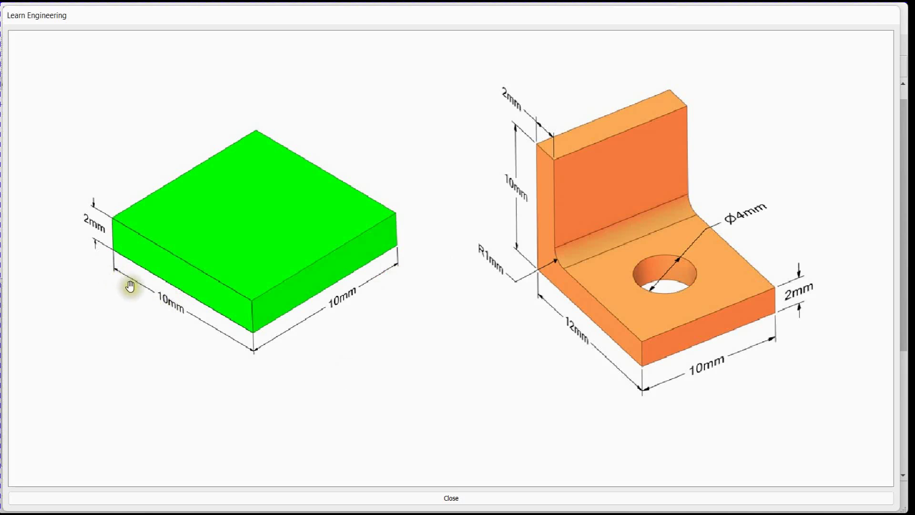
pyautogui.moveTo(245, 341)
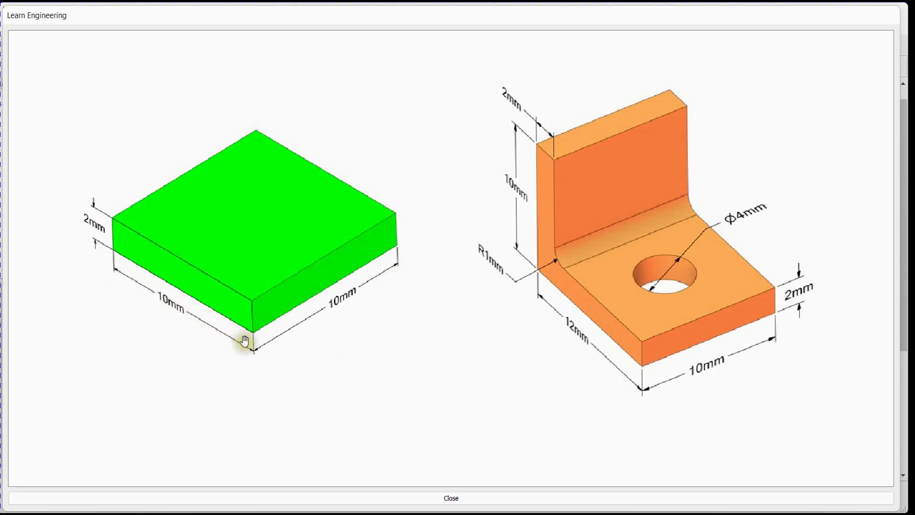
pyautogui.moveTo(400, 277)
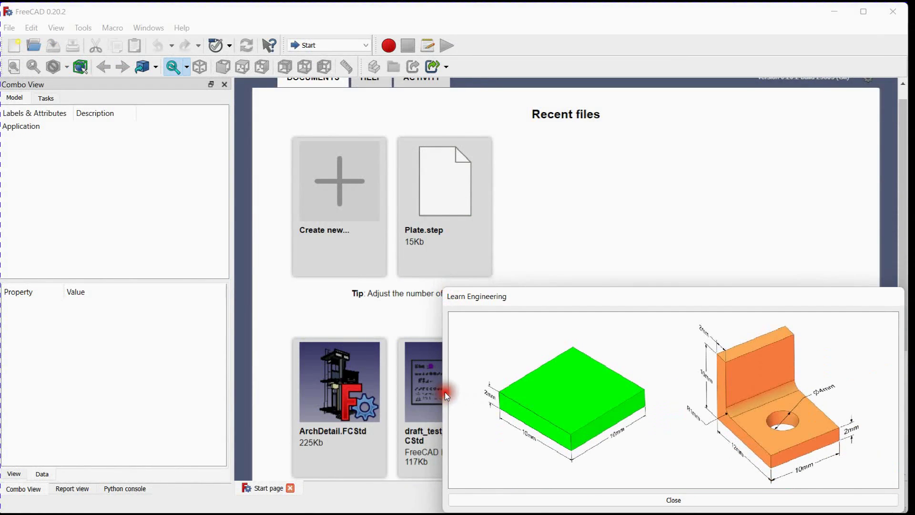
# - Create a new document and import Plate.step from the Desktop, which appears as Box
pyautogui.click(9, 28)
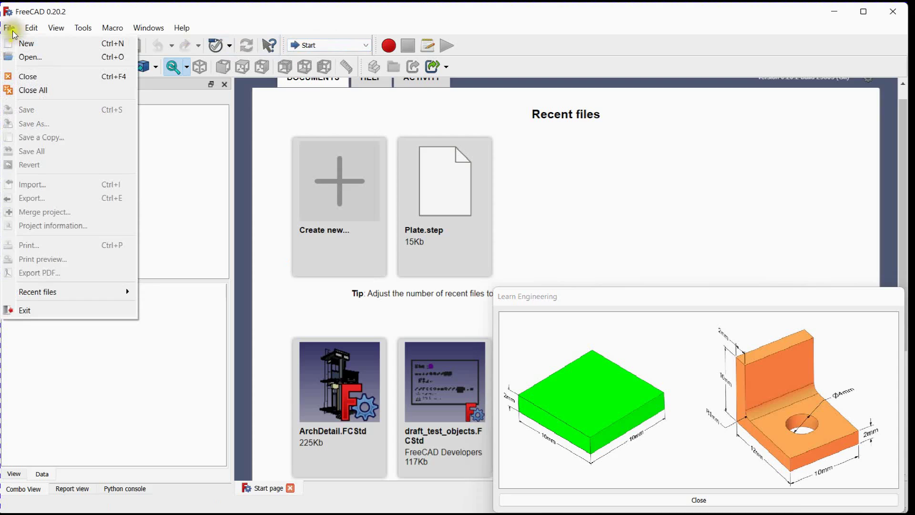
pyautogui.click(25, 43)
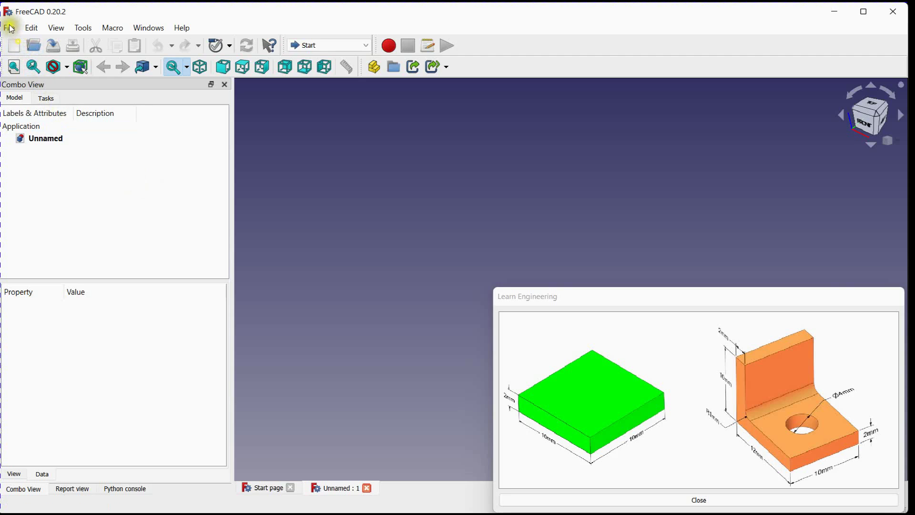
pyautogui.click(10, 28)
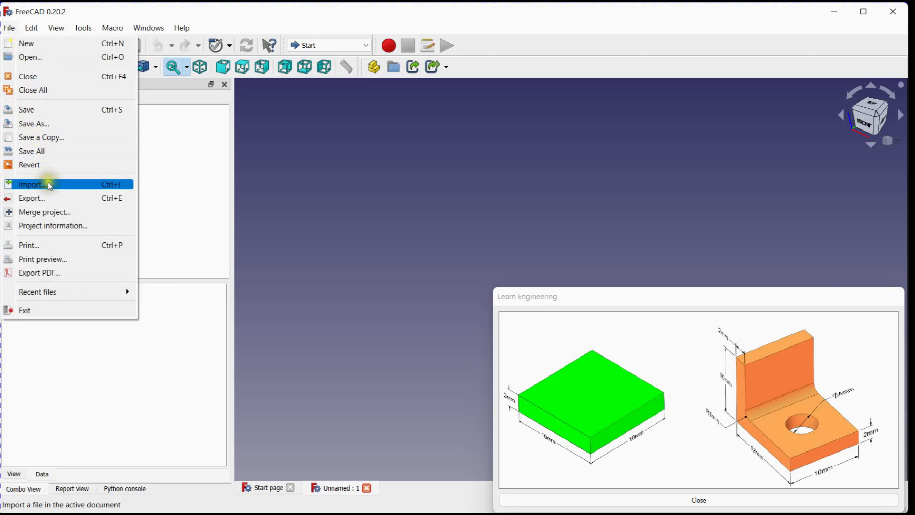
pyautogui.click(31, 185)
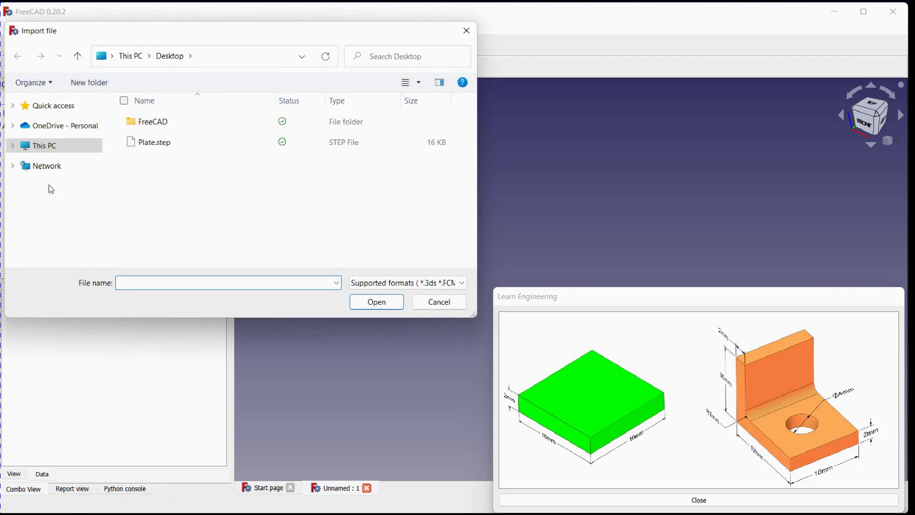
pyautogui.click(154, 142)
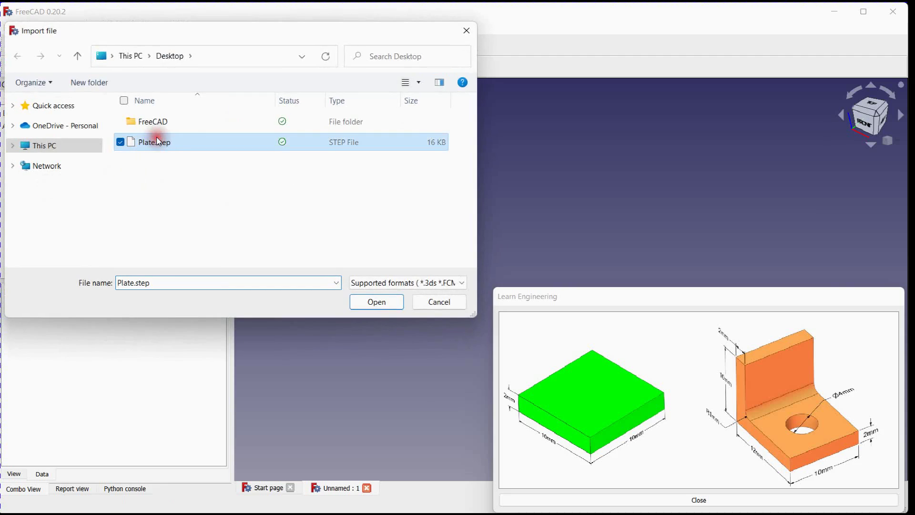
pyautogui.click(377, 301)
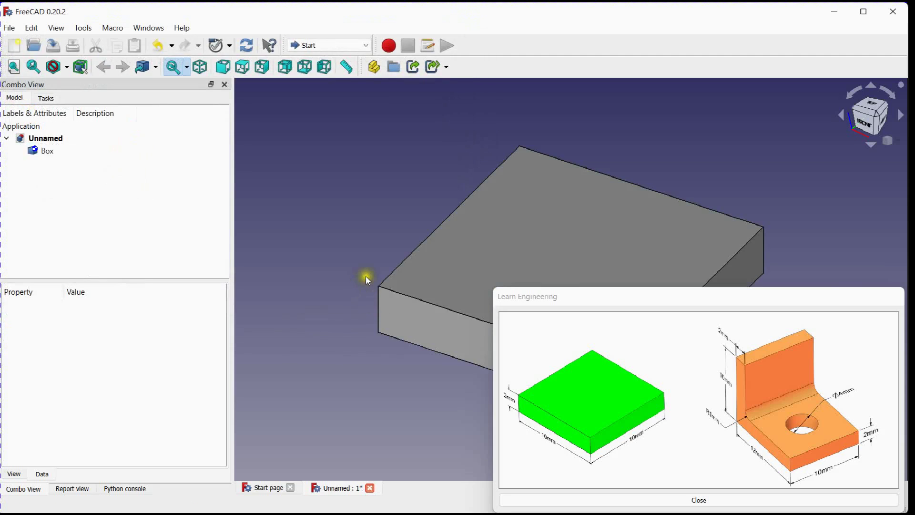
pyautogui.moveTo(494, 334)
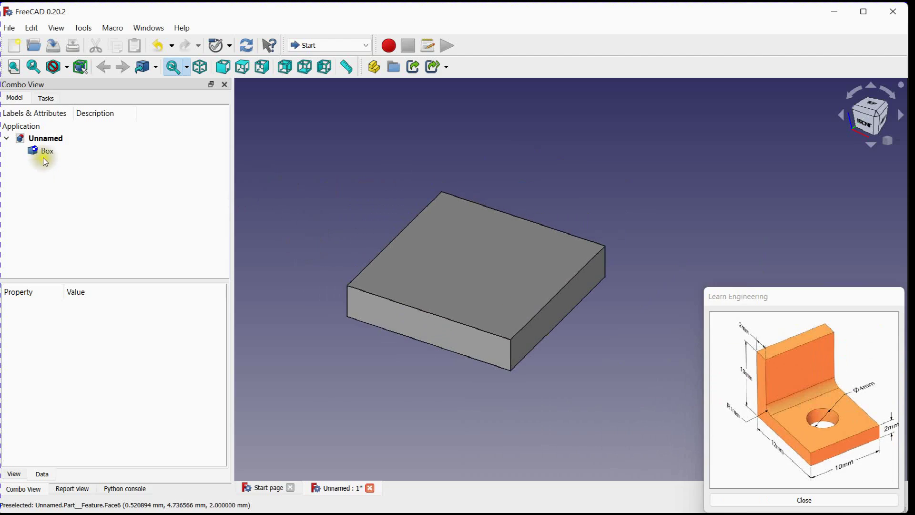
pyautogui.click(47, 151)
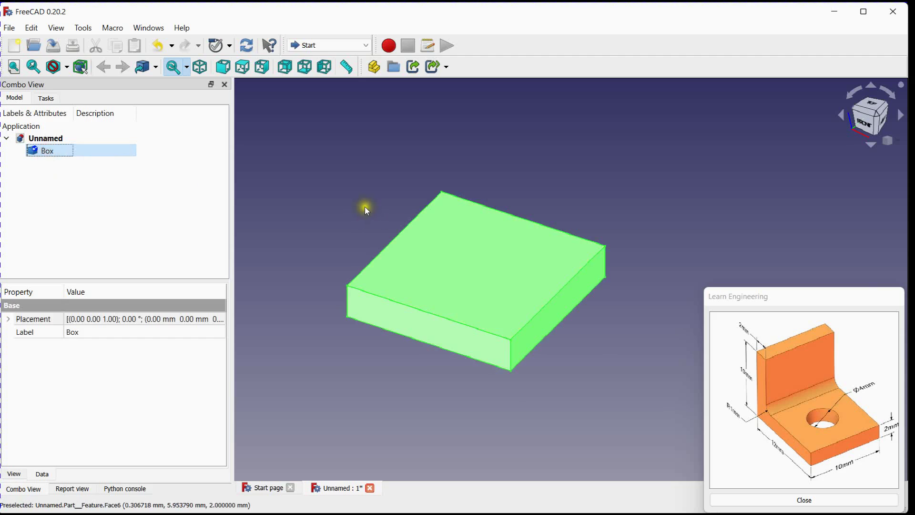
pyautogui.click(9, 318)
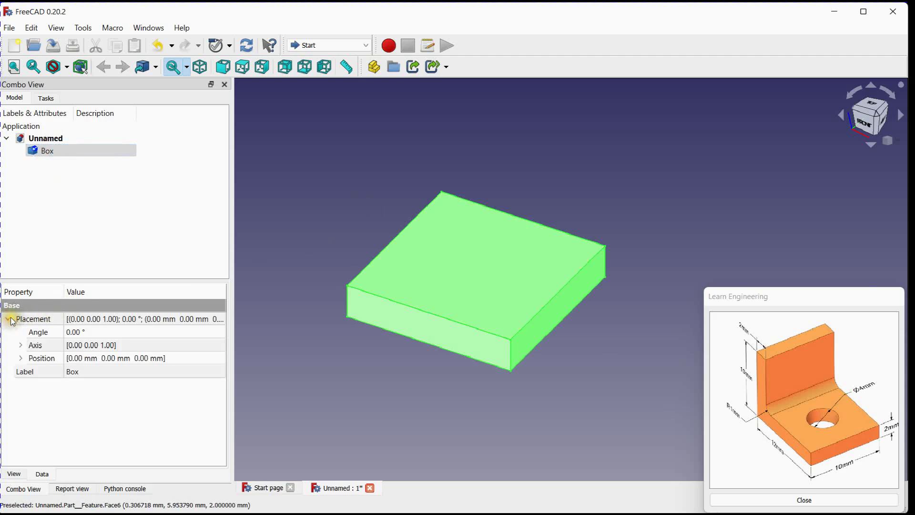
pyautogui.click(21, 345)
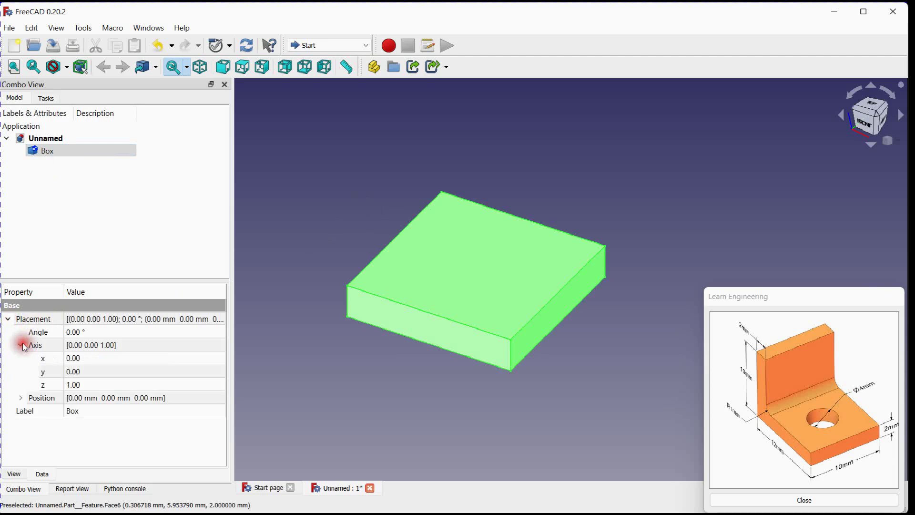
pyautogui.click(21, 398)
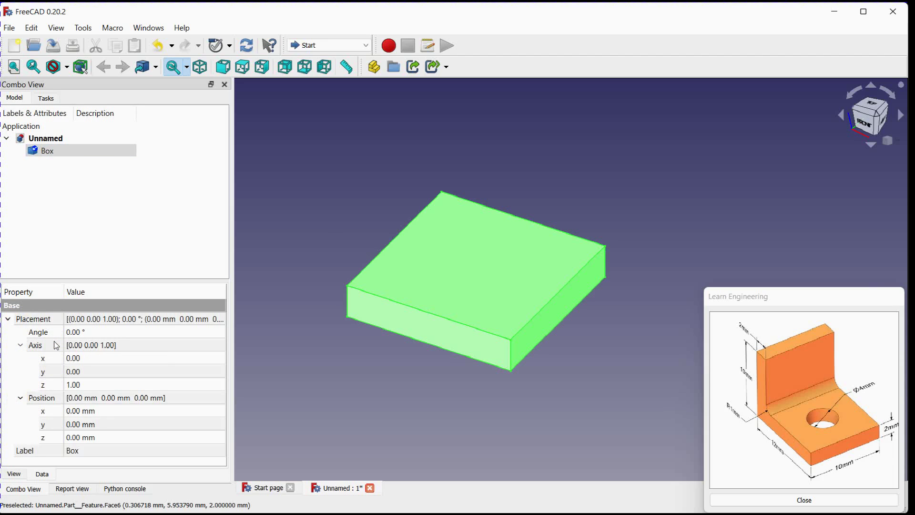
pyautogui.click(360, 161)
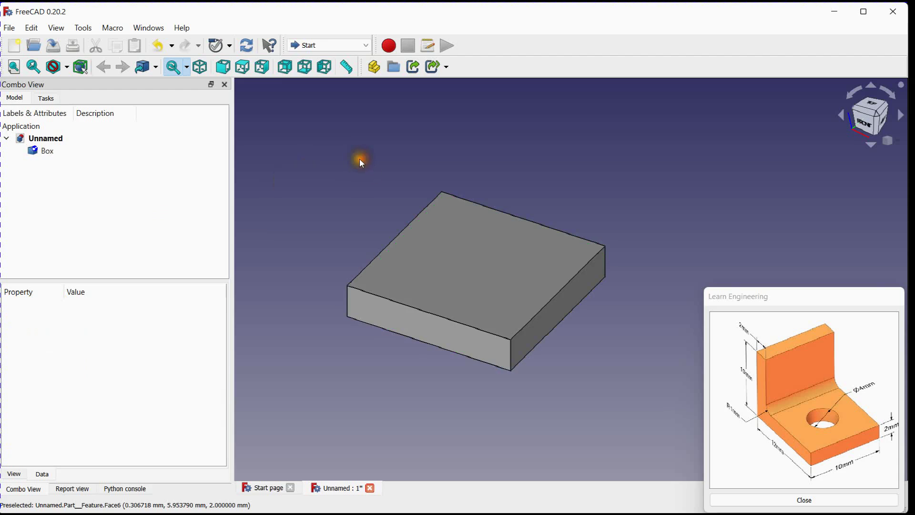
pyautogui.click(9, 28)
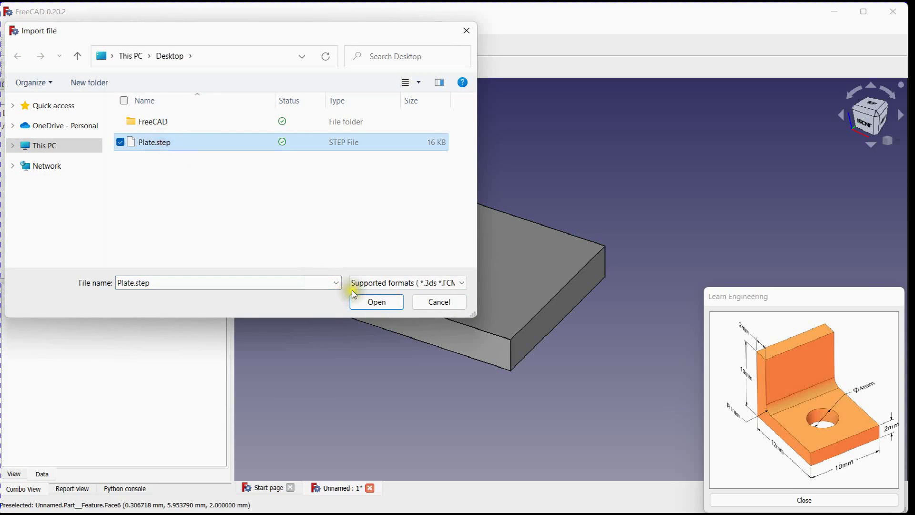
# - Import Plate.step again as Box001, select it, and expand its Placement property
pyautogui.click(376, 302)
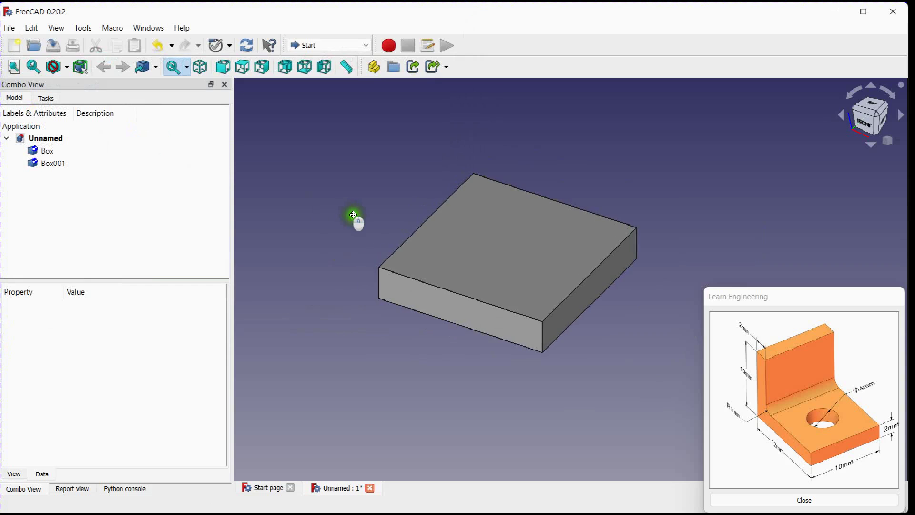
pyautogui.click(52, 163)
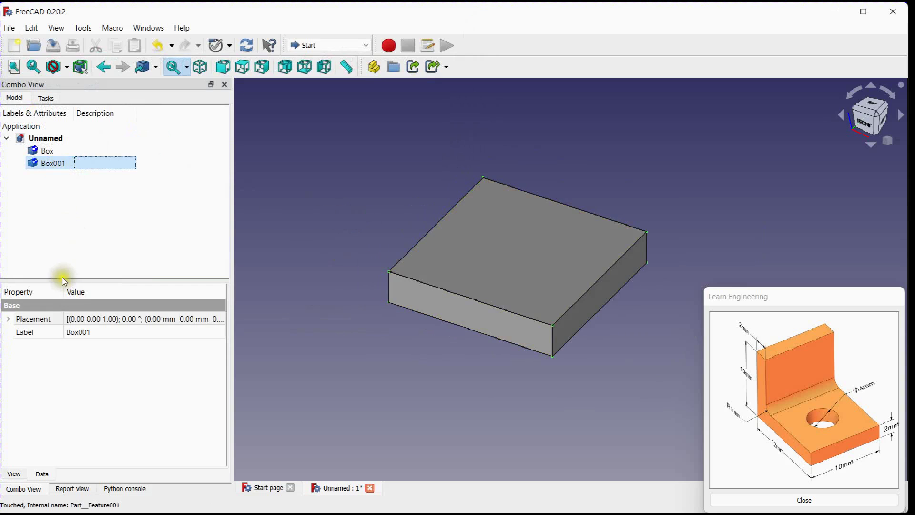
pyautogui.click(8, 319)
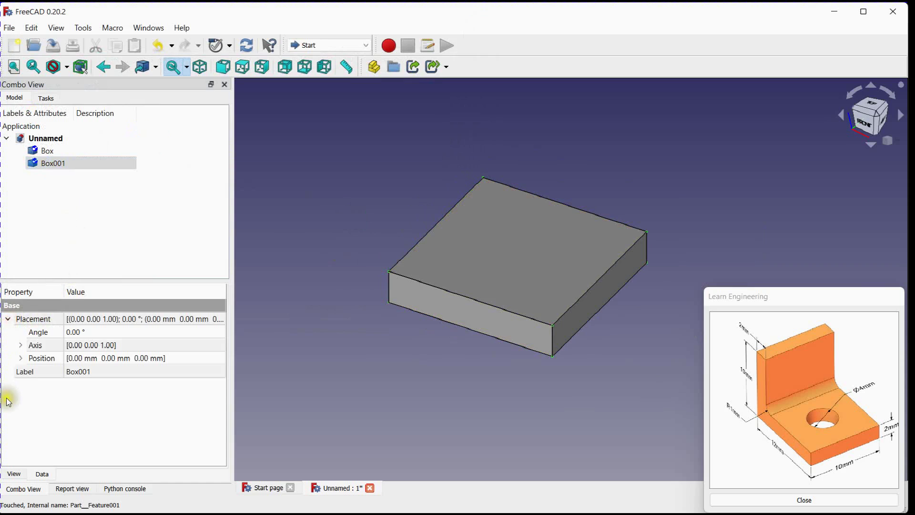
pyautogui.click(20, 345)
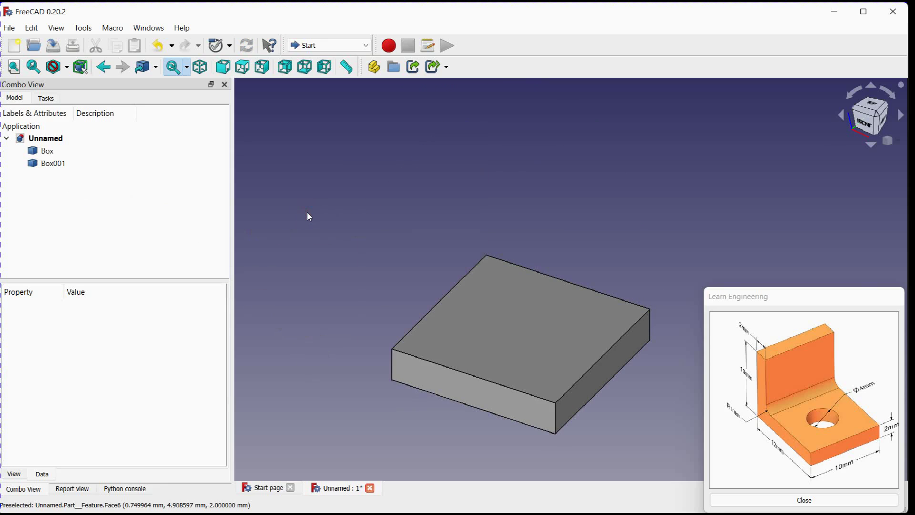
# - Transform Box001, rotating it 90° to stand upright on Box's edge
pyautogui.click(53, 163)
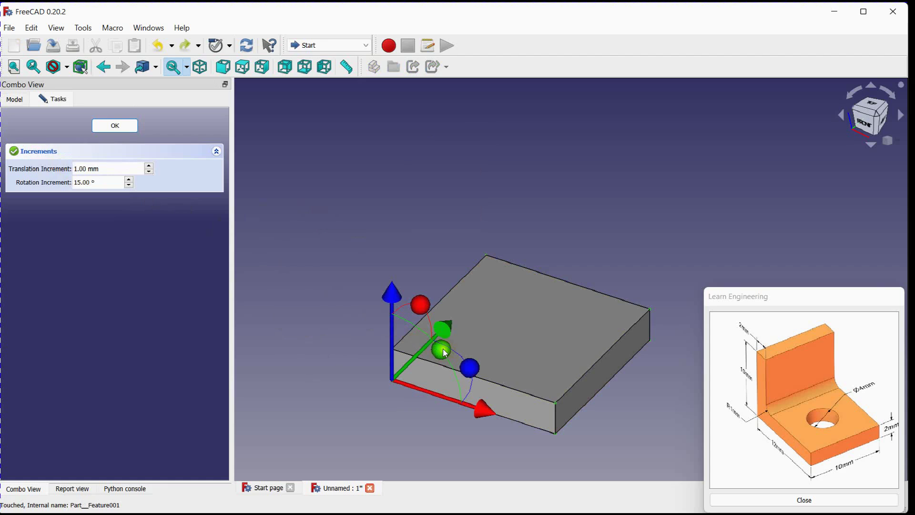
pyautogui.moveTo(444, 330); pyautogui.dragTo(330, 303)
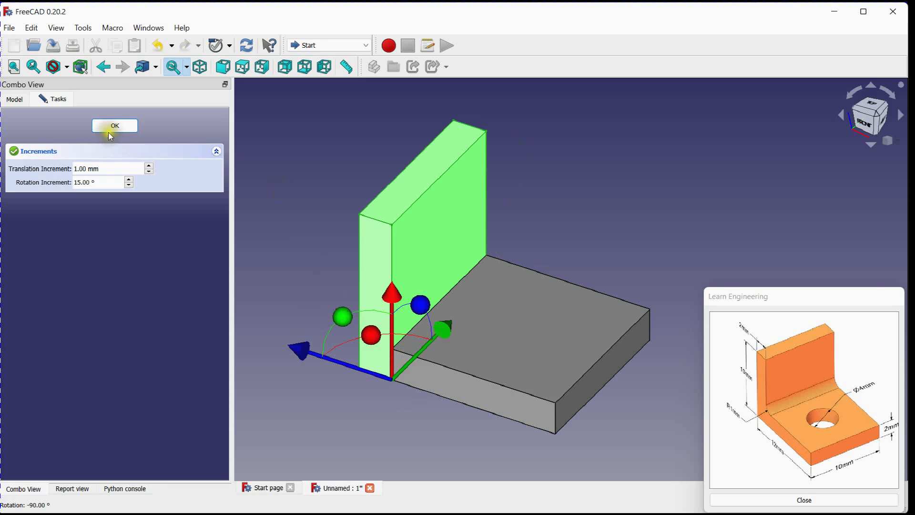
pyautogui.click(114, 126)
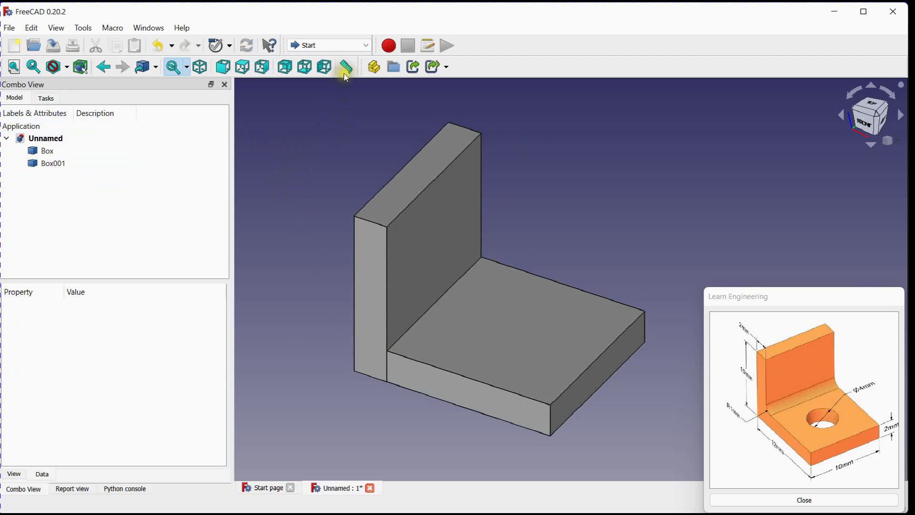
# - Switch to the Part workbench and select both Box and Box001
pyautogui.click(328, 45)
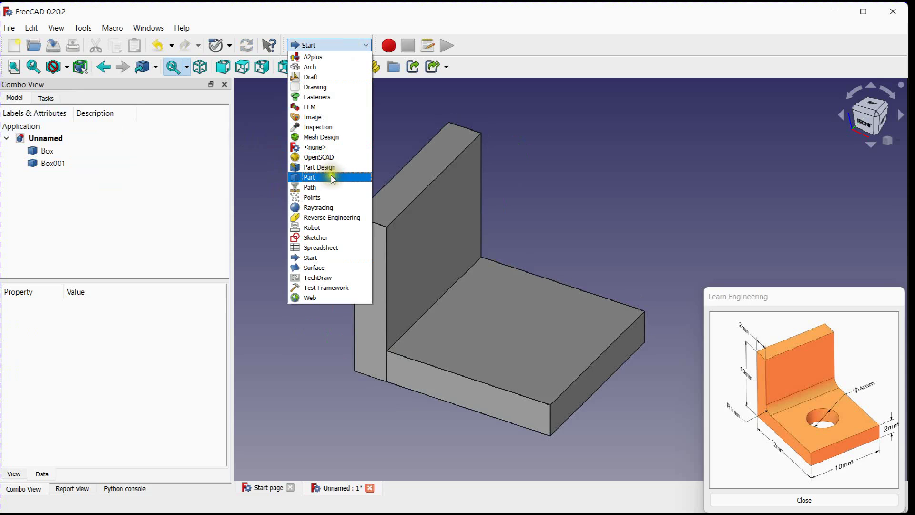
pyautogui.click(310, 177)
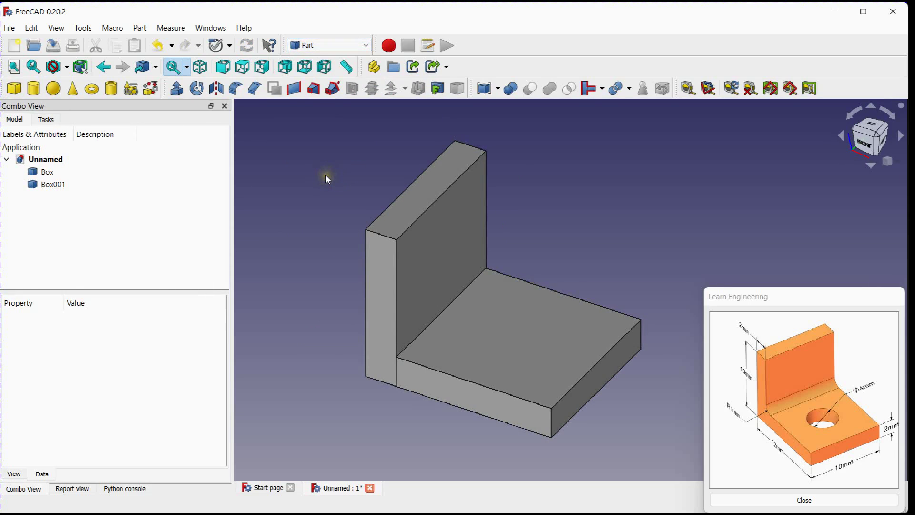
pyautogui.click(47, 171)
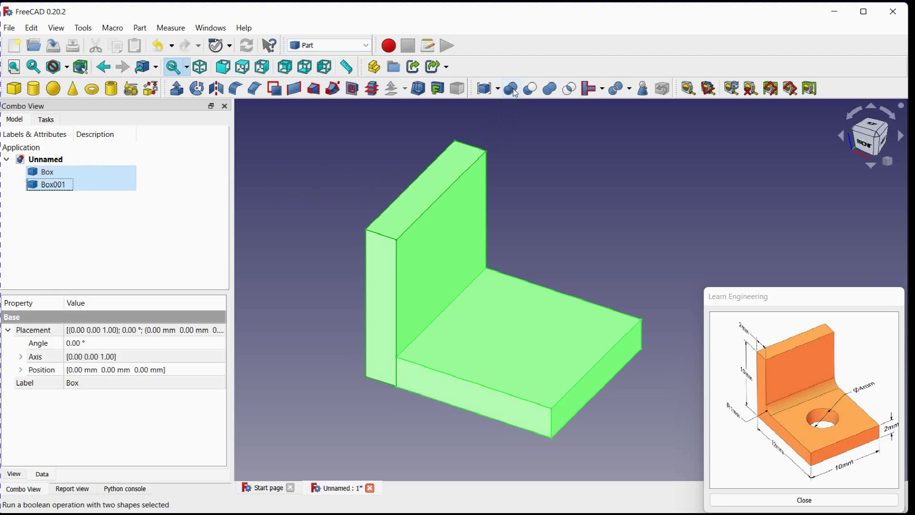
# - Union Box and Box001 with a Boolean into one Fusion solid, then select Fusion
pyautogui.click(530, 89)
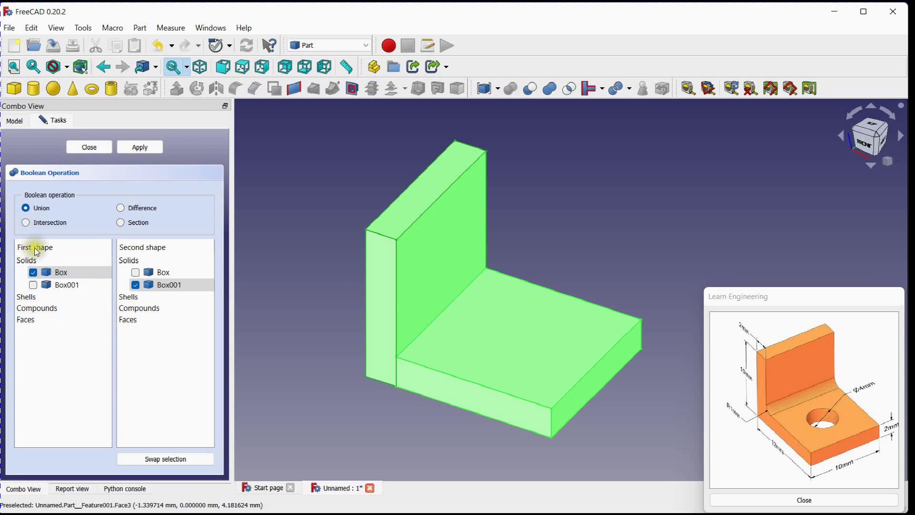
pyautogui.click(169, 284)
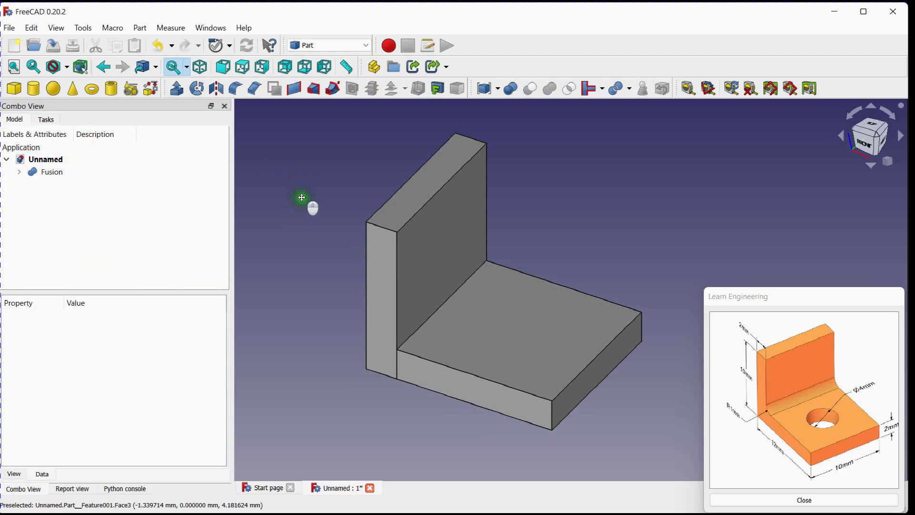
pyautogui.click(52, 172)
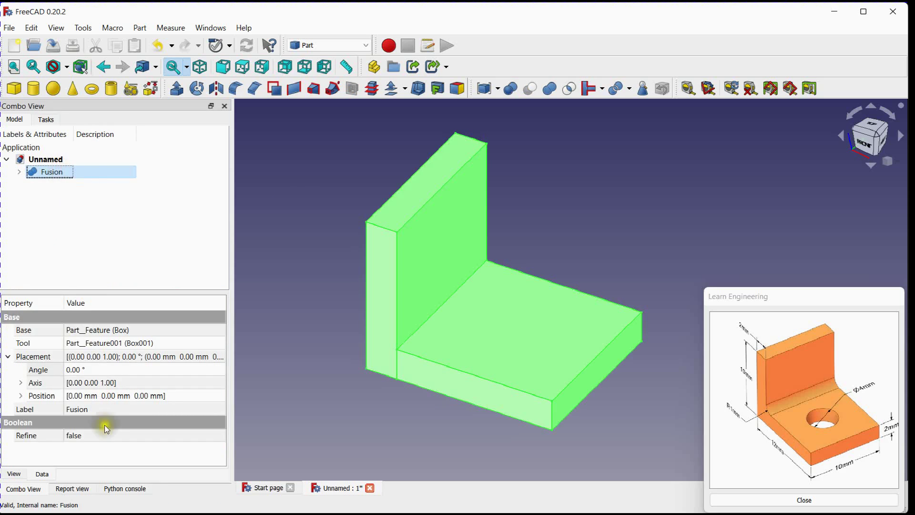
pyautogui.click(143, 435)
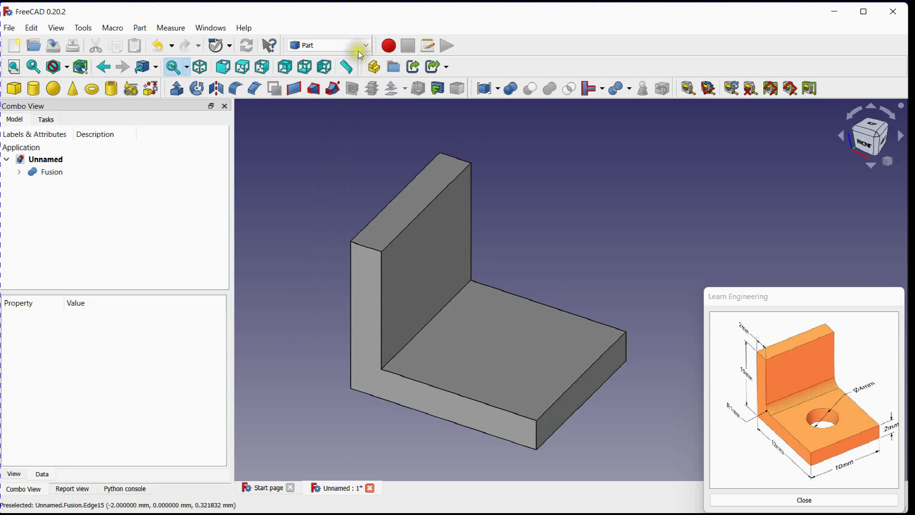
# - In Part Design, create a Body holding the Fusion solid as its BaseFeature
pyautogui.click(327, 45)
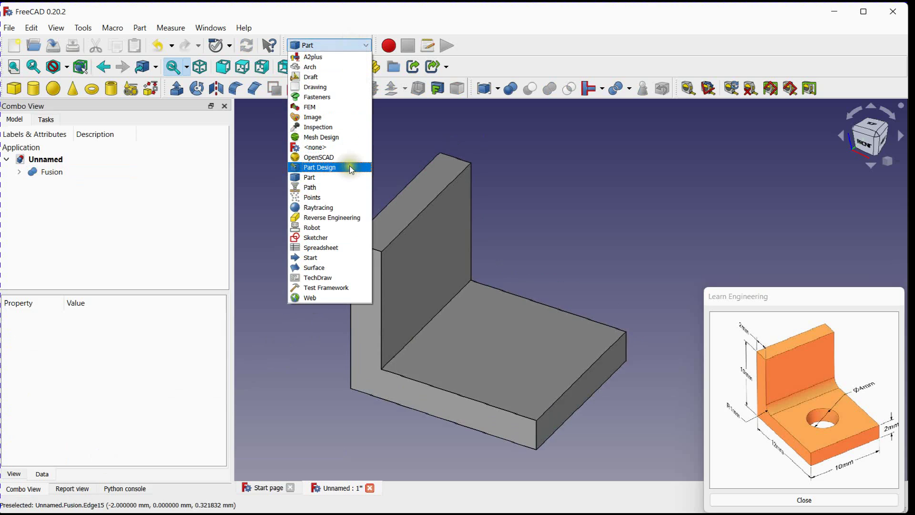
pyautogui.click(320, 167)
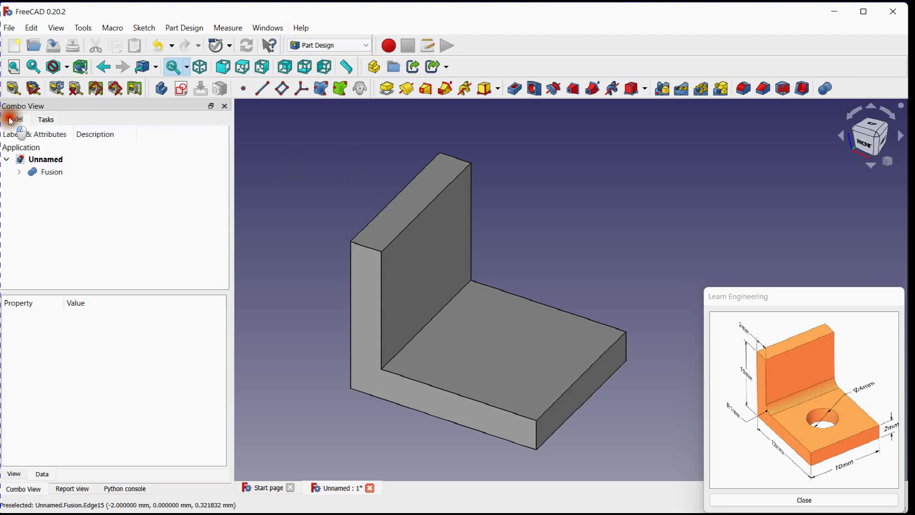
pyautogui.moveTo(160, 89)
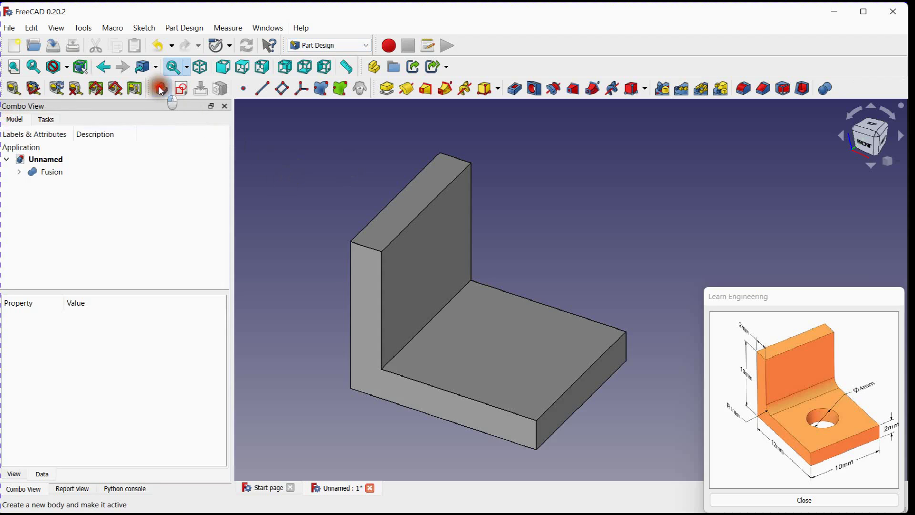
pyautogui.click(159, 88)
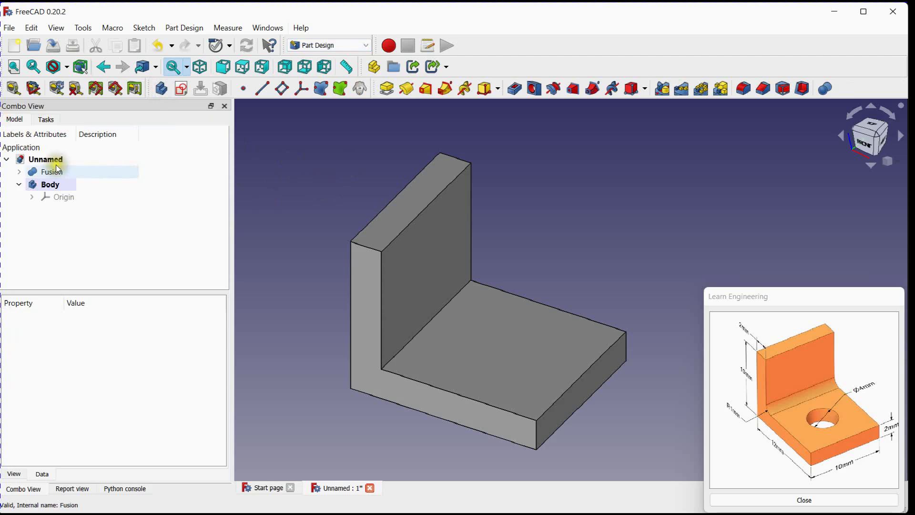
pyautogui.click(51, 171)
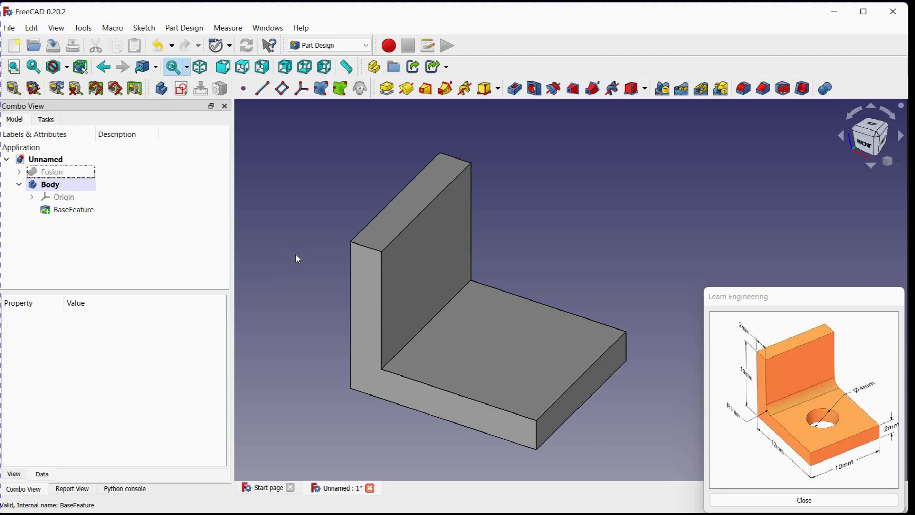
pyautogui.click(652, 89)
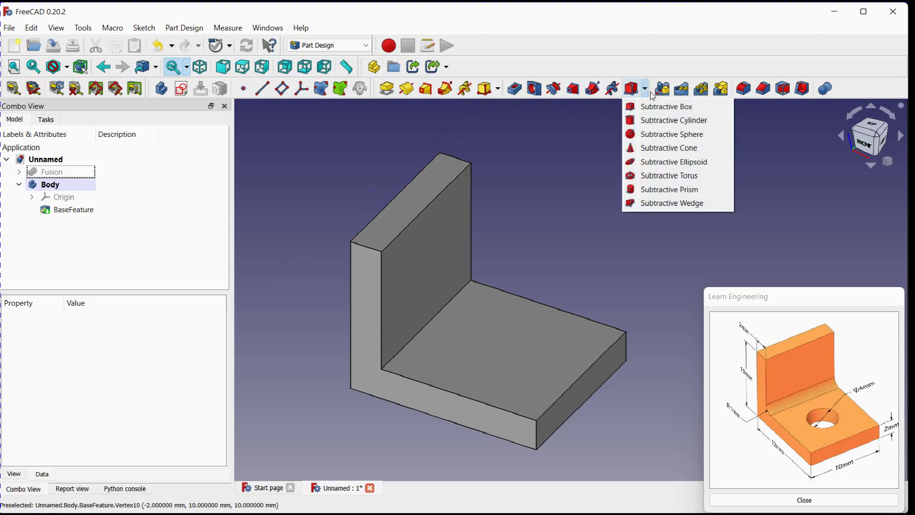
# - Add a Subtractive Cylinder, radius 2 mm and height 2 mm, attached to XY_Plane
pyautogui.click(674, 119)
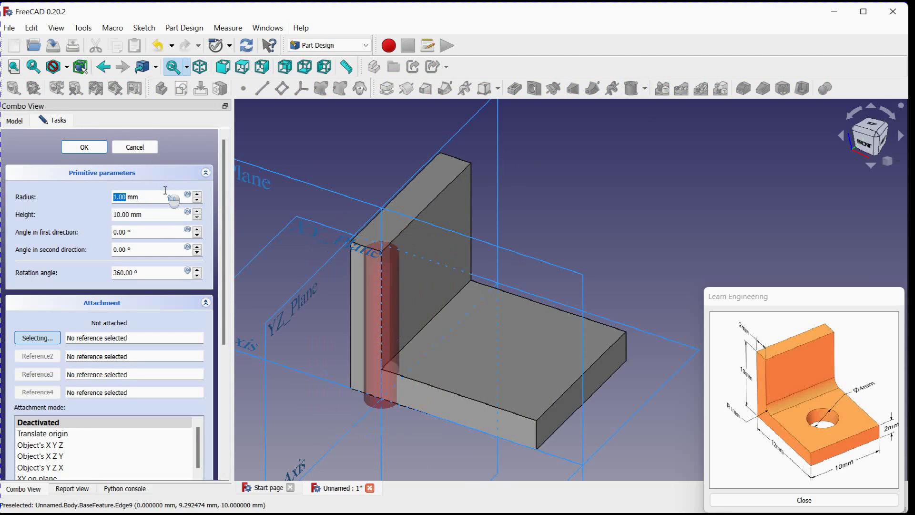
pyautogui.write('2.00')
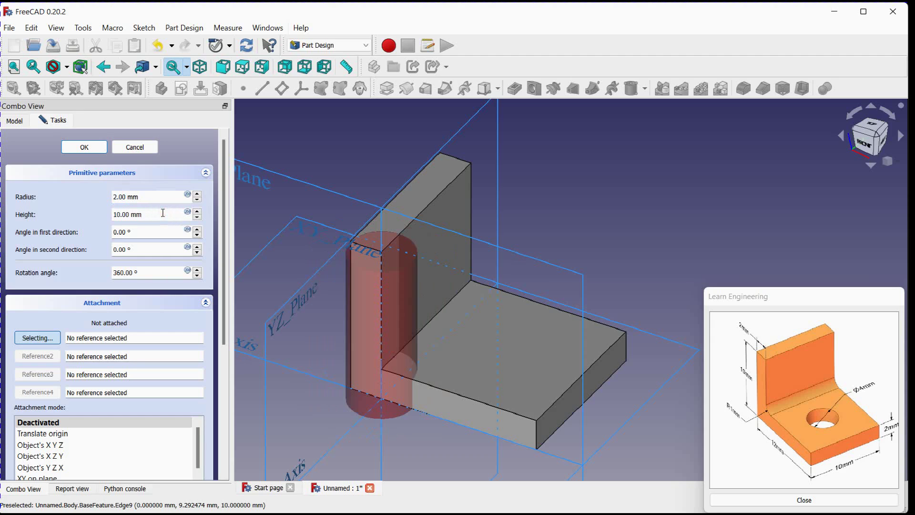
pyautogui.write('3.00')
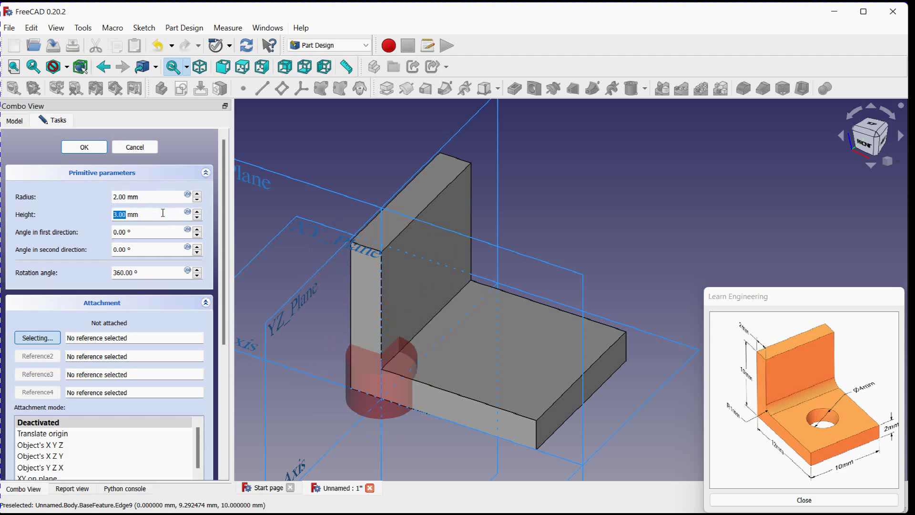
pyautogui.write('2.00')
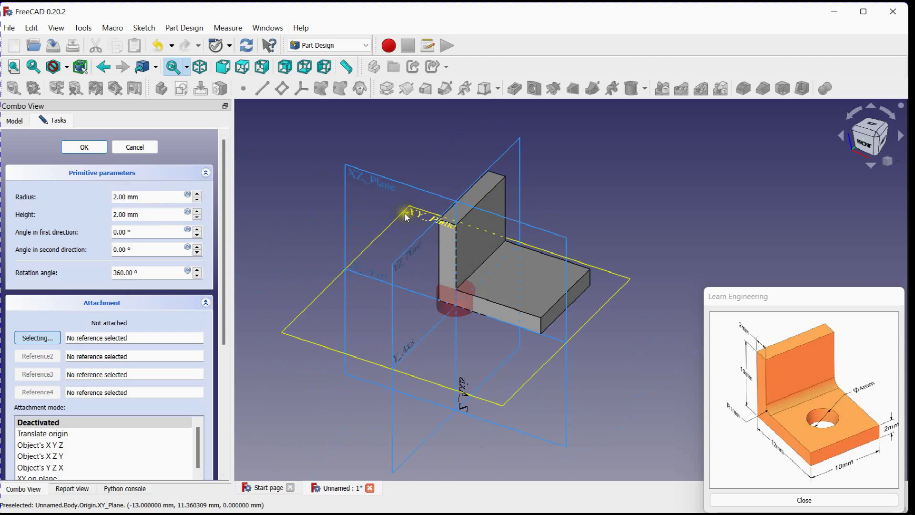
pyautogui.click(403, 211)
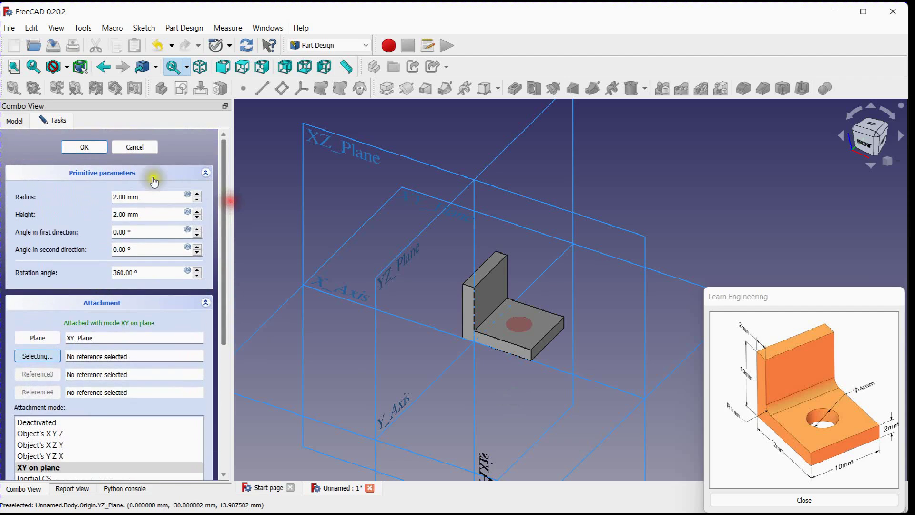
pyautogui.click(84, 147)
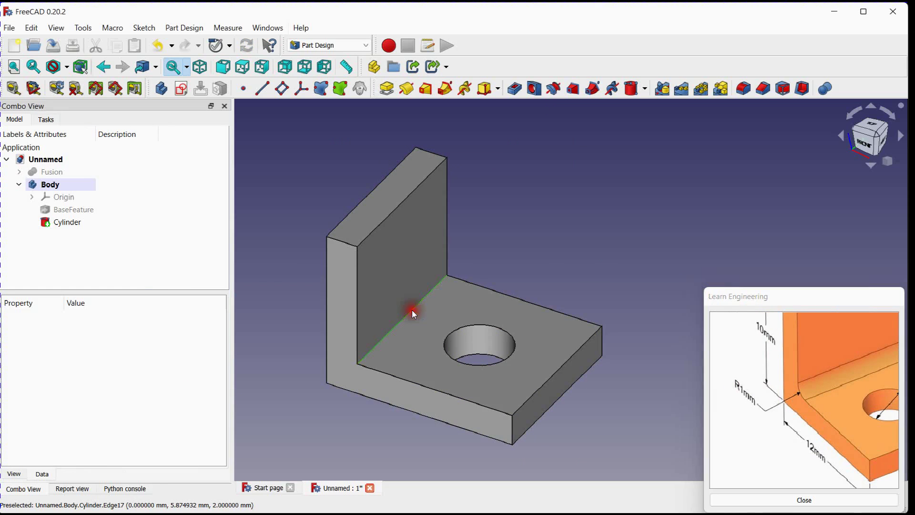
# - Fillet the inner wall-to-base edge with a 1 mm radius, then select the clamp
pyautogui.click(67, 222)
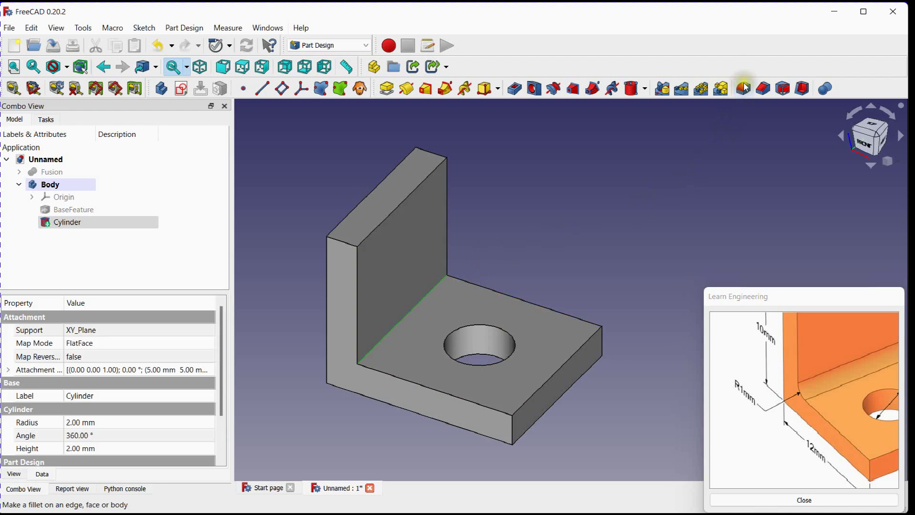
pyautogui.click(742, 89)
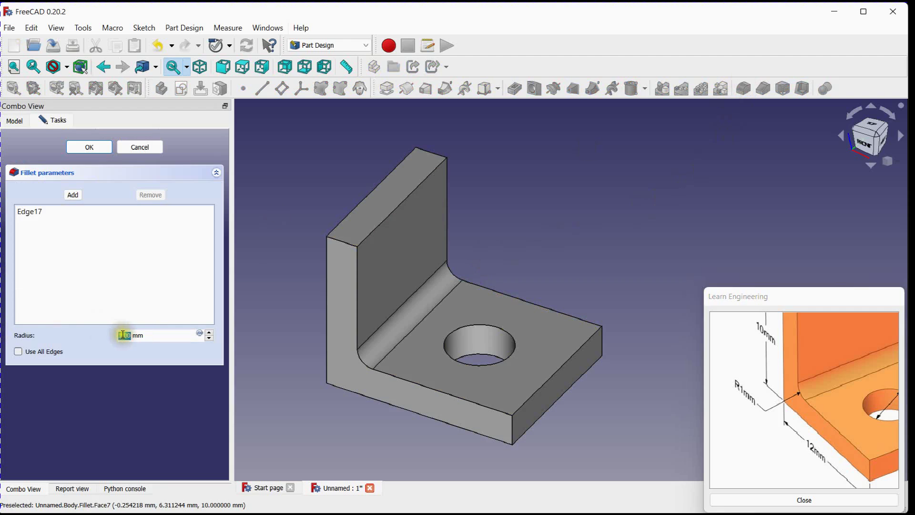
pyautogui.write('2.00')
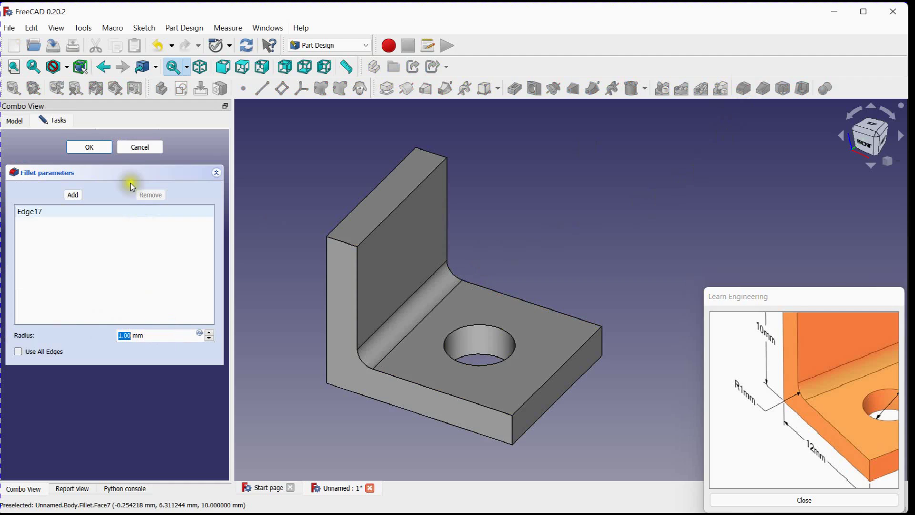
pyautogui.click(88, 146)
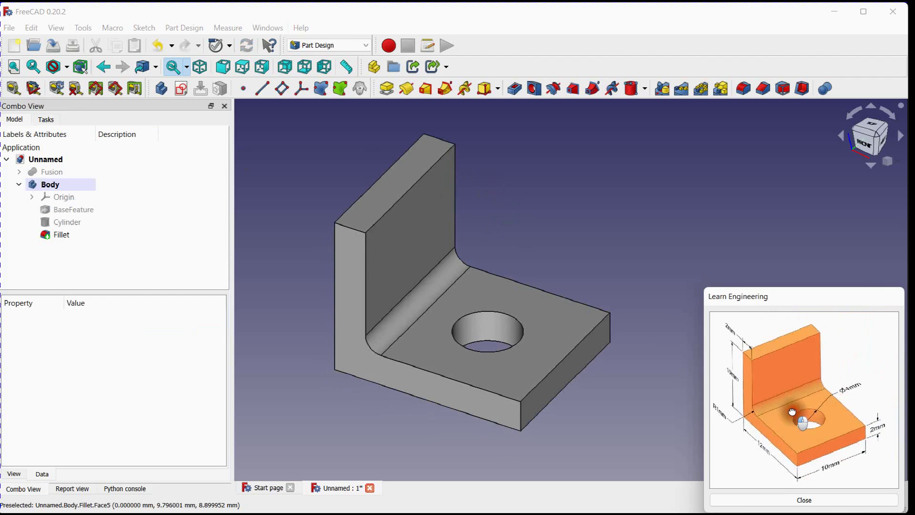
pyautogui.moveTo(637, 234)
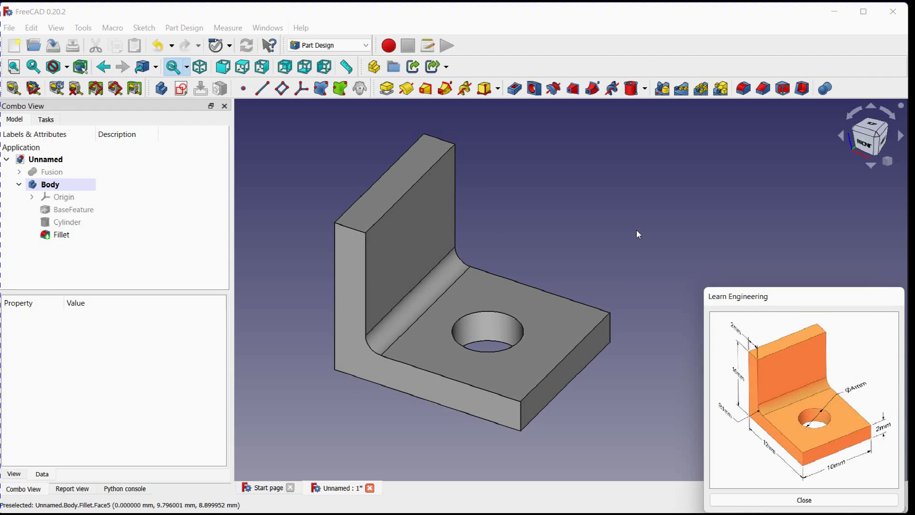
pyautogui.click(61, 234)
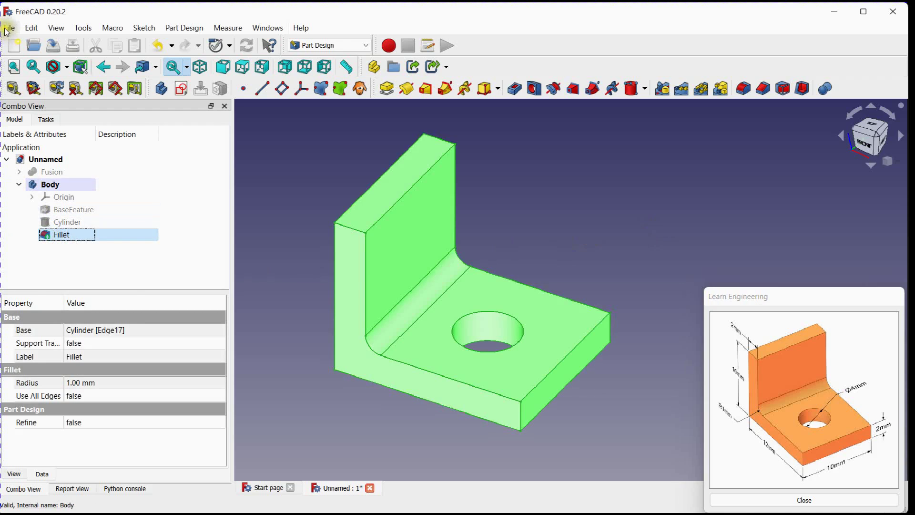
# - Export the clamp to the Desktop as an STL mesh named 'Modified Part'
pyautogui.click(8, 28)
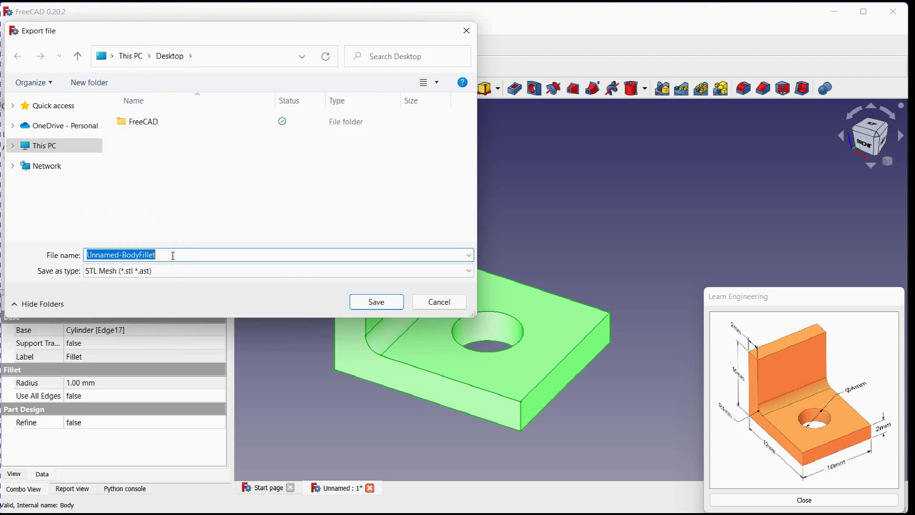
pyautogui.write('Modified Part')
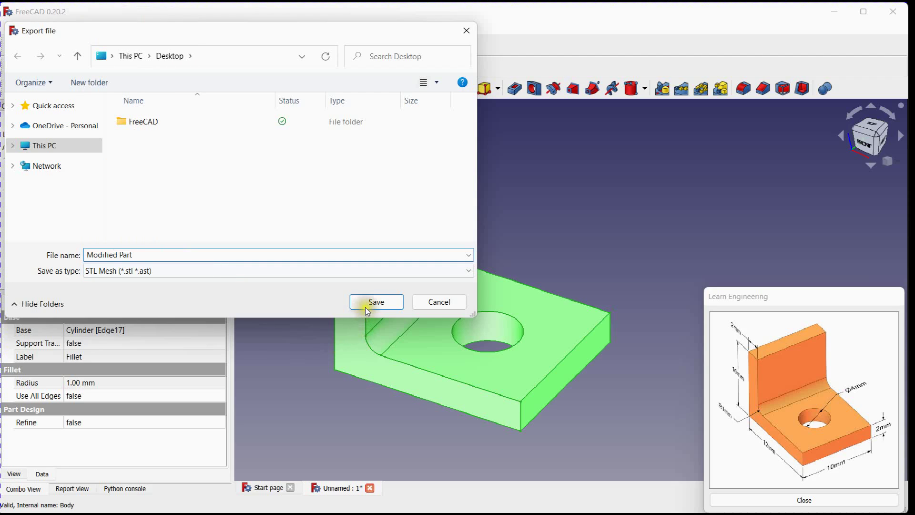
pyautogui.click(376, 302)
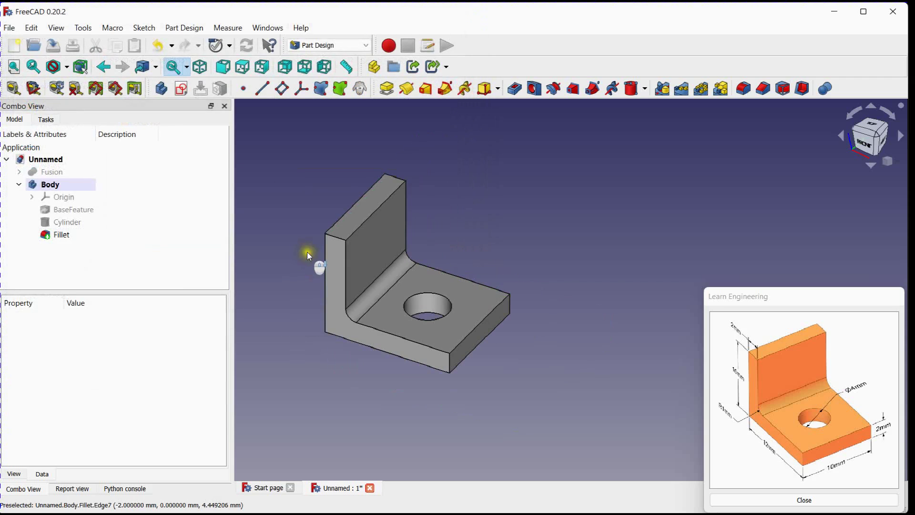
# - Import Modified Part.stl into the document
pyautogui.click(8, 28)
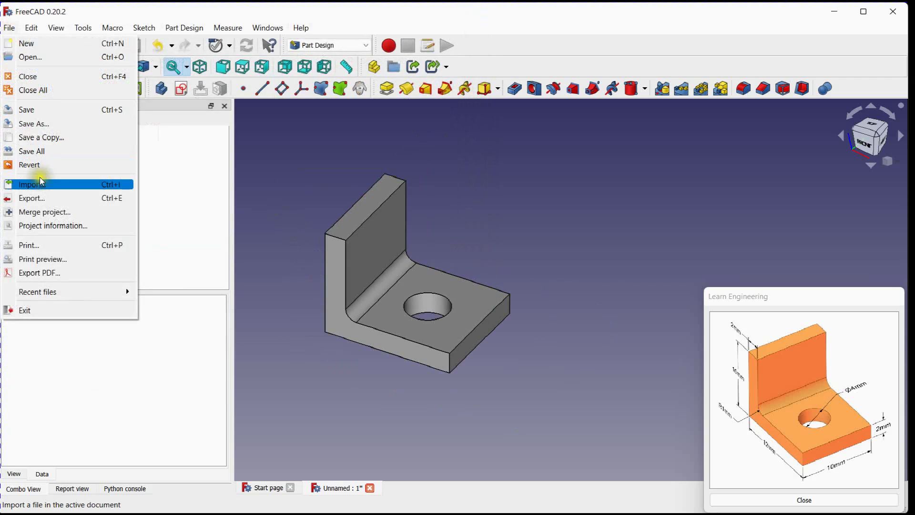
pyautogui.click(31, 184)
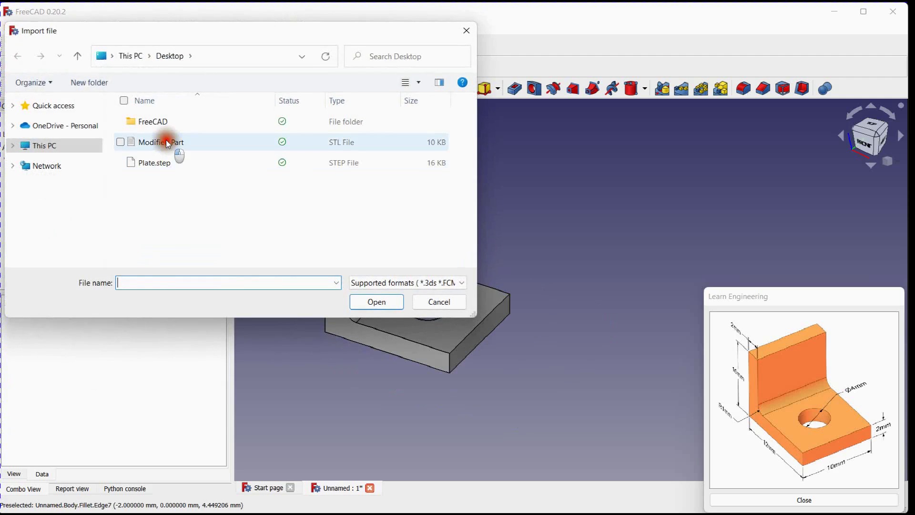
pyautogui.click(438, 302)
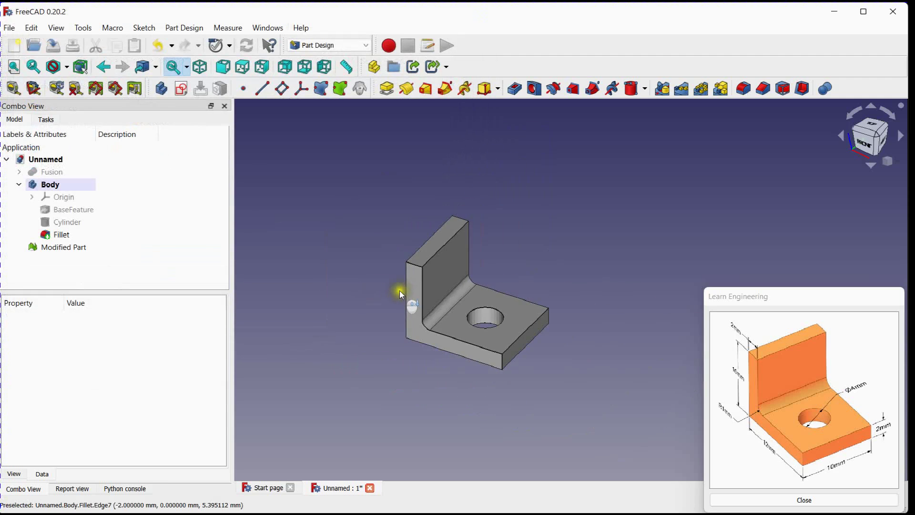
# - Shift the Modified Part mesh 17 mm along Y in its Placement
pyautogui.click(62, 247)
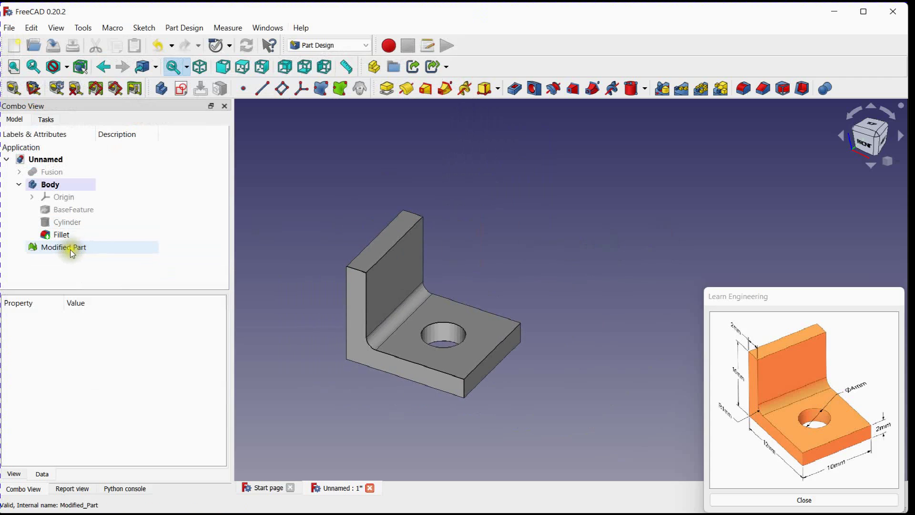
pyautogui.click(64, 247)
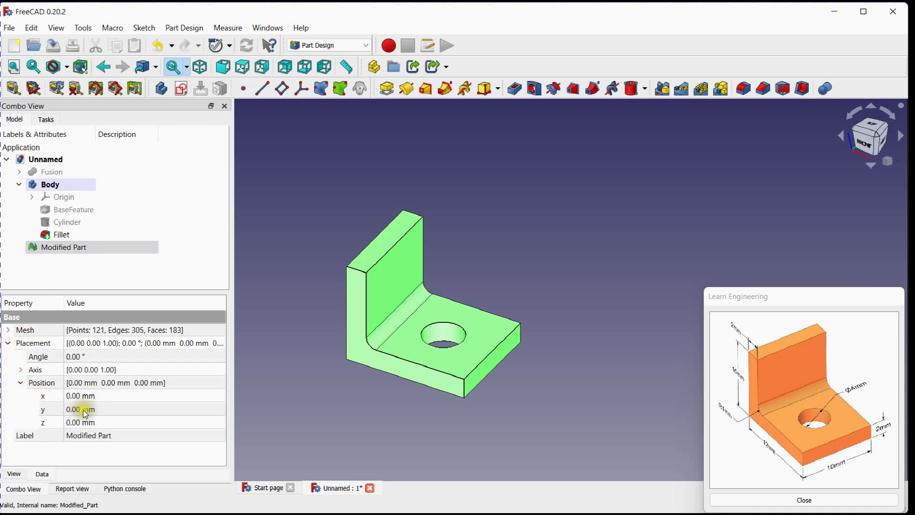
pyautogui.write('17.00')
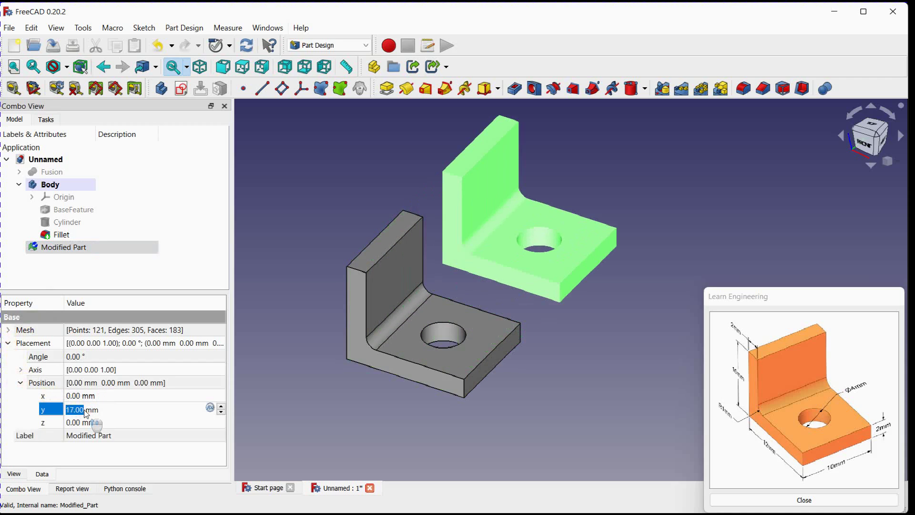
pyautogui.click(220, 406)
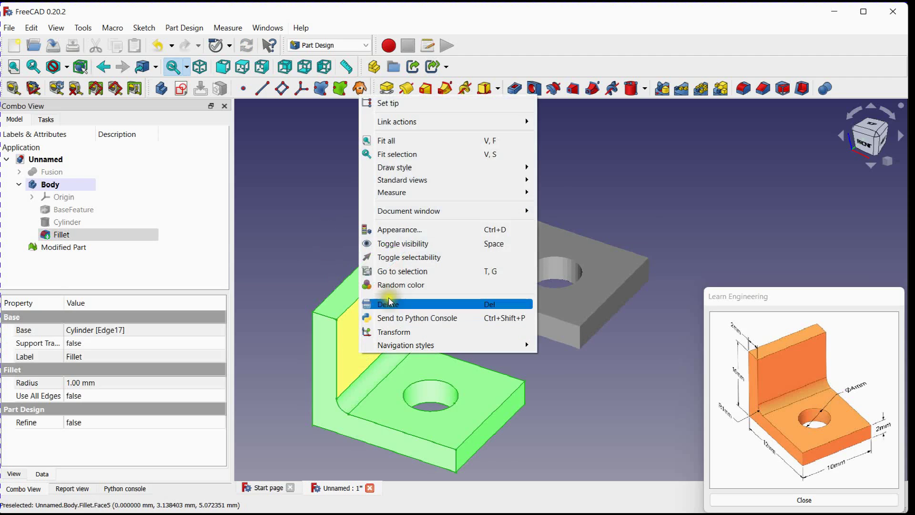
# - Open the Appearance display properties of the Fillet clamp body from its context menu
pyautogui.click(399, 229)
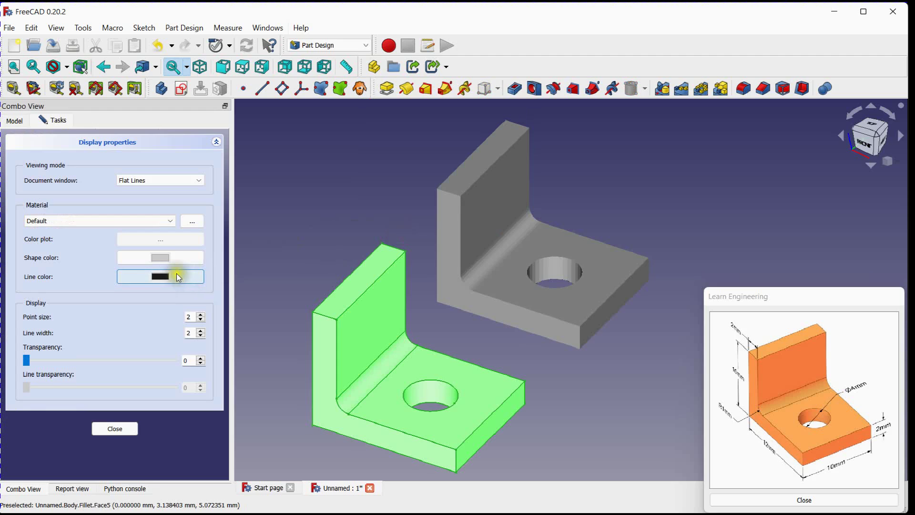